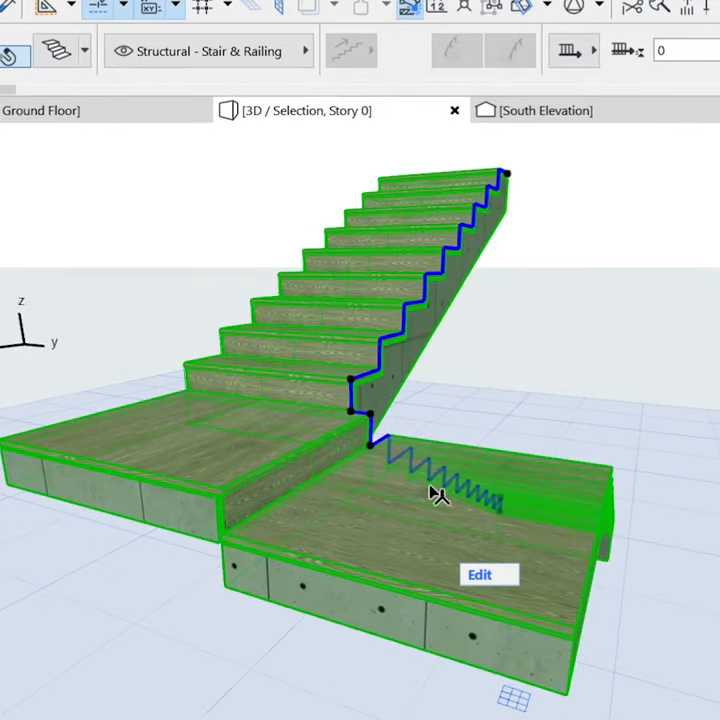
mouse_move(390, 445)
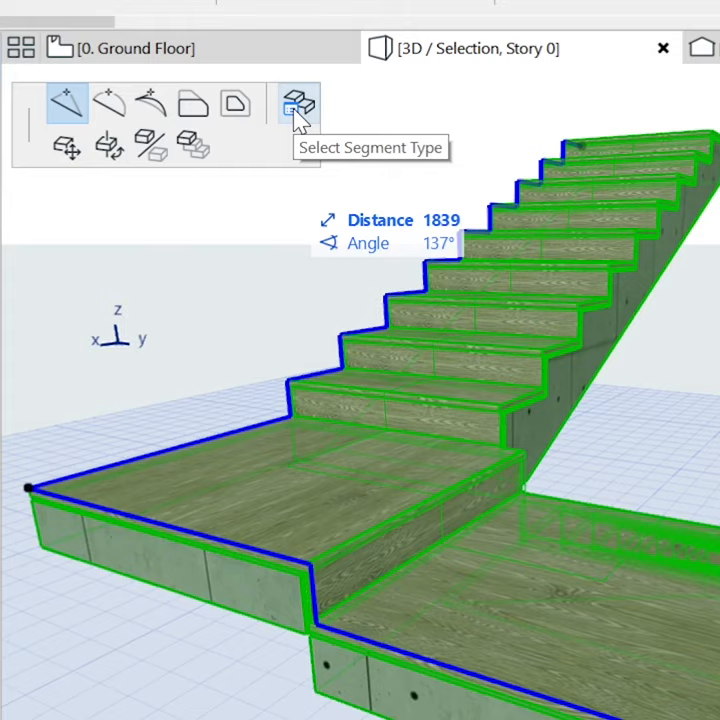
Step: Set the selected lower stair segment's type to Landing, replacing the stepped flight
left_click(298, 105)
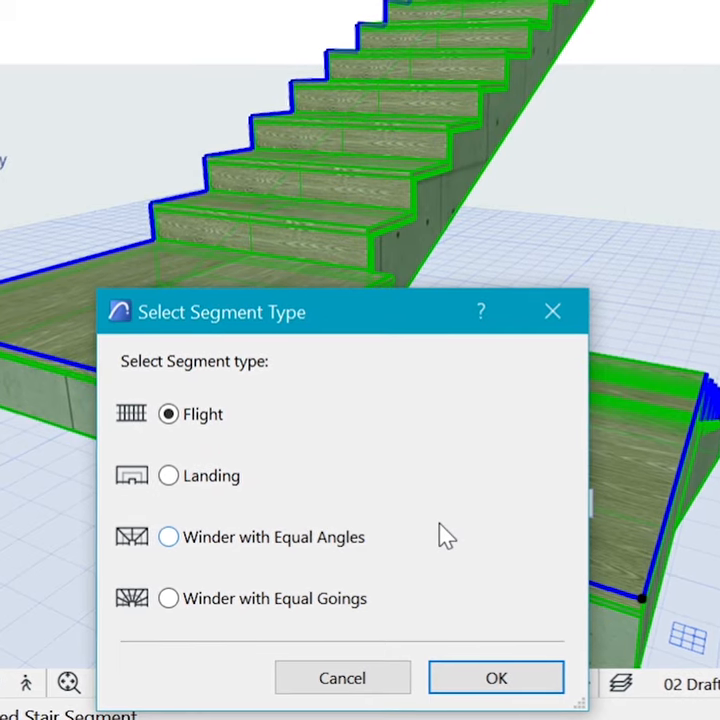
left_click(168, 475)
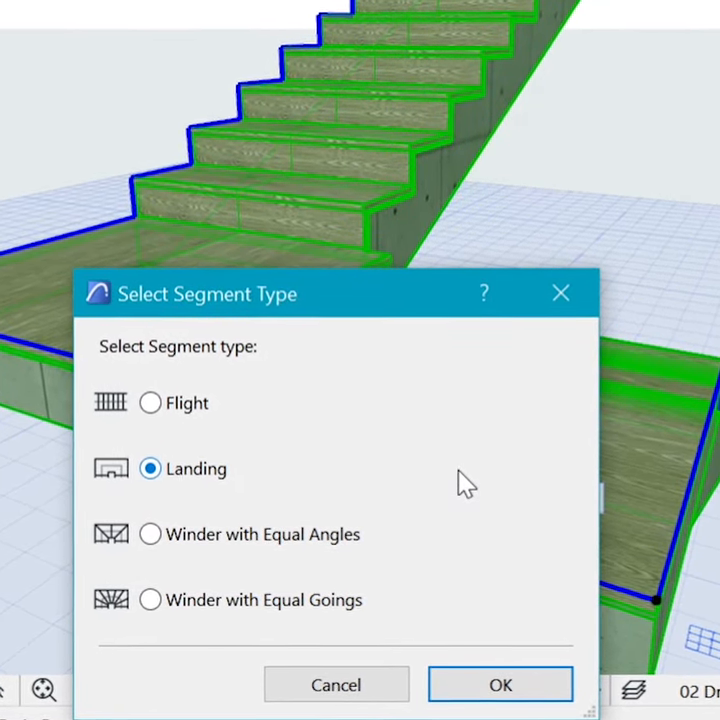
left_click(500, 684)
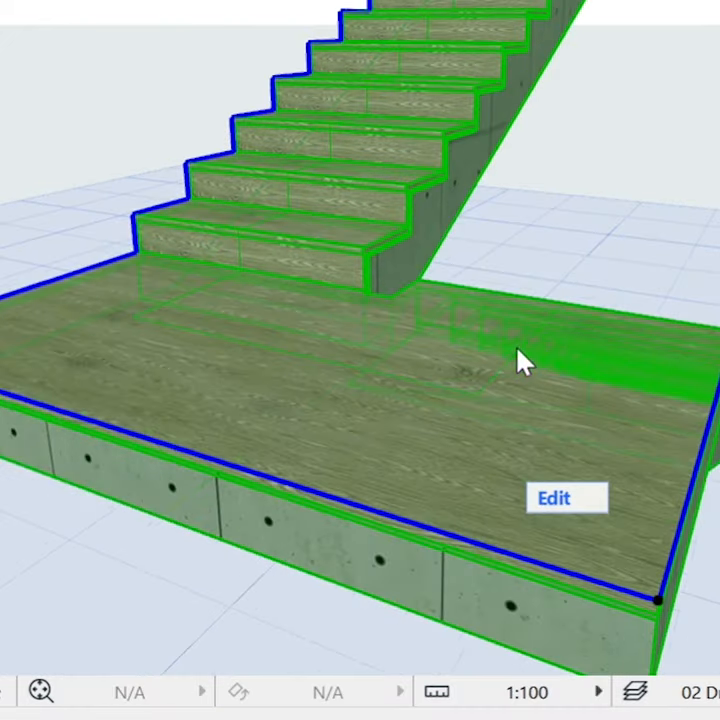